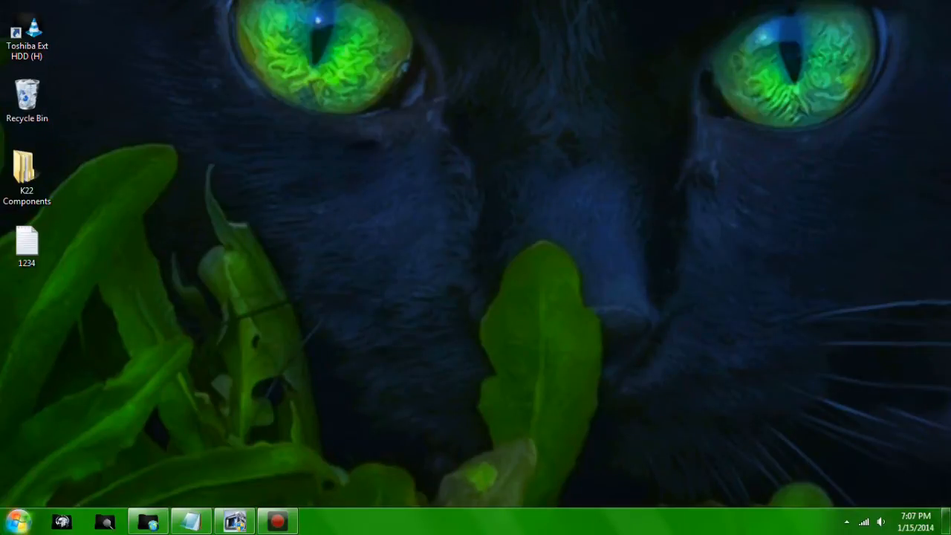
Launch Notepad from Start > All Programs > Accessories.
left_click(14, 518)
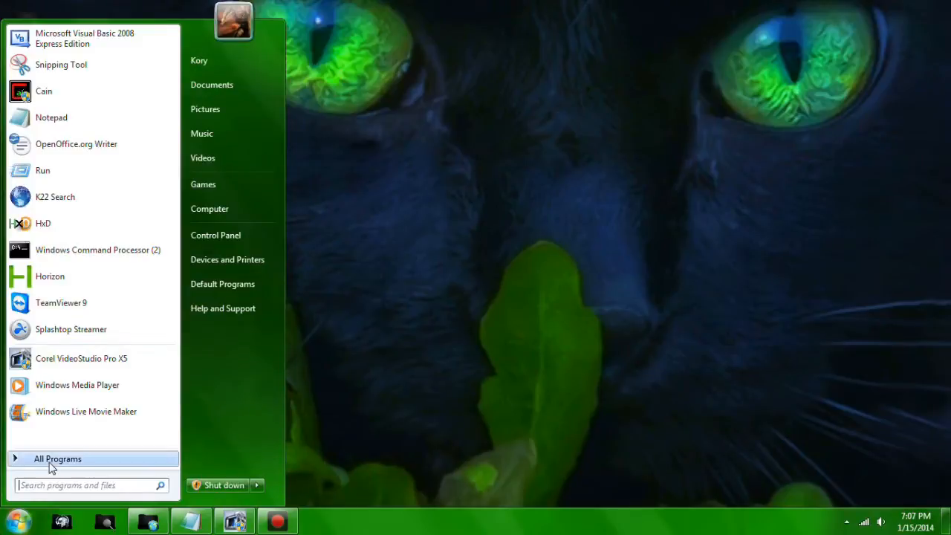
left_click(58, 458)
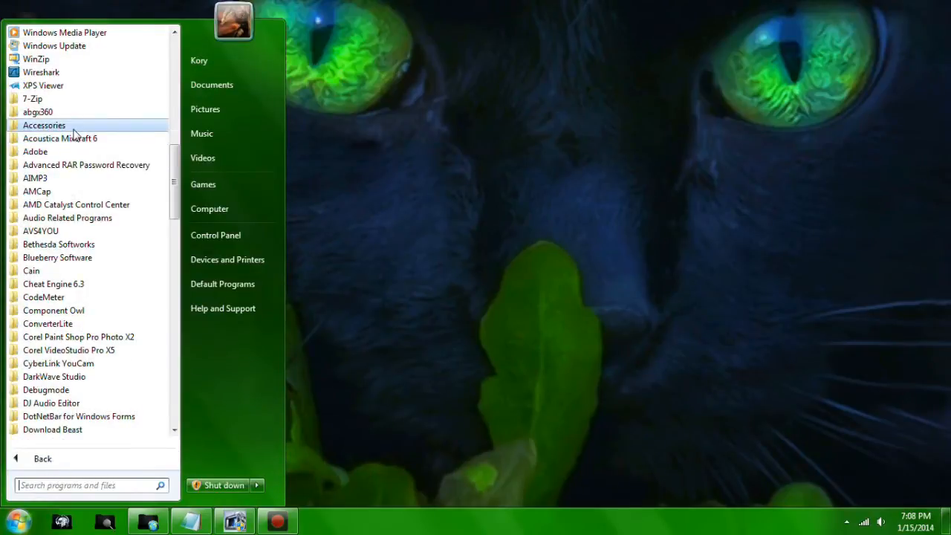
left_click(43, 125)
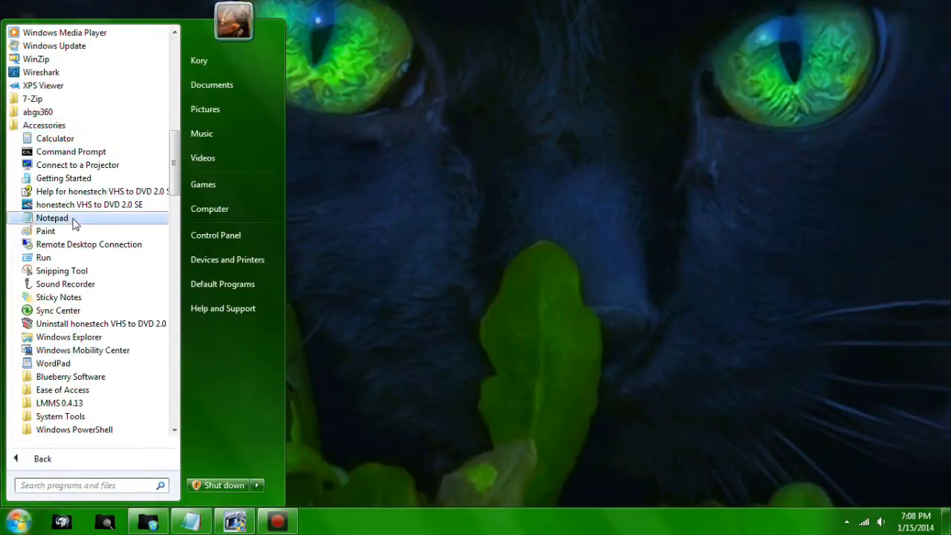
left_click(52, 218)
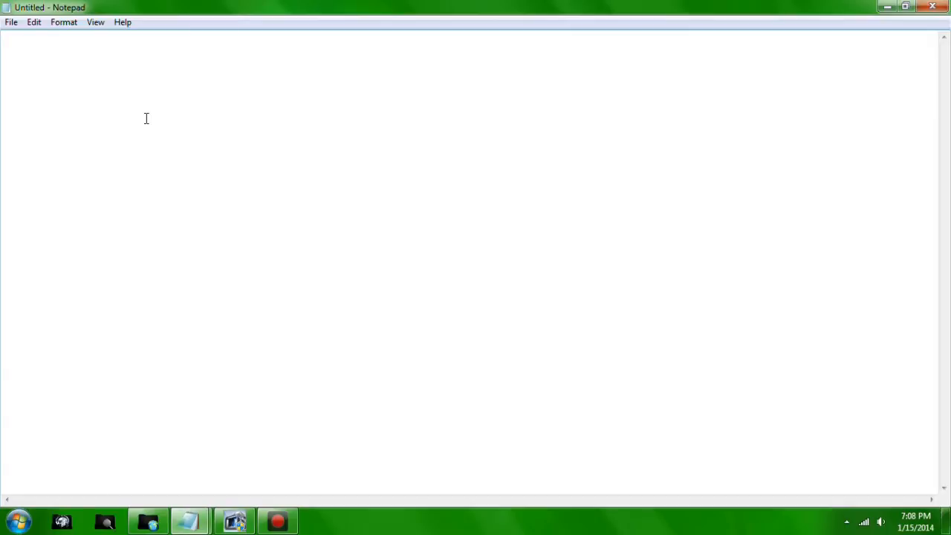
type("star")
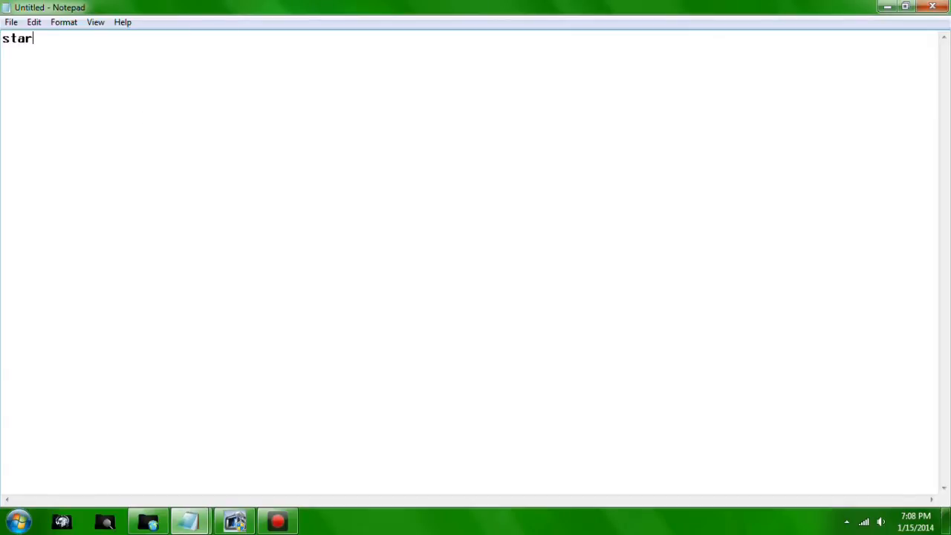
type("t")
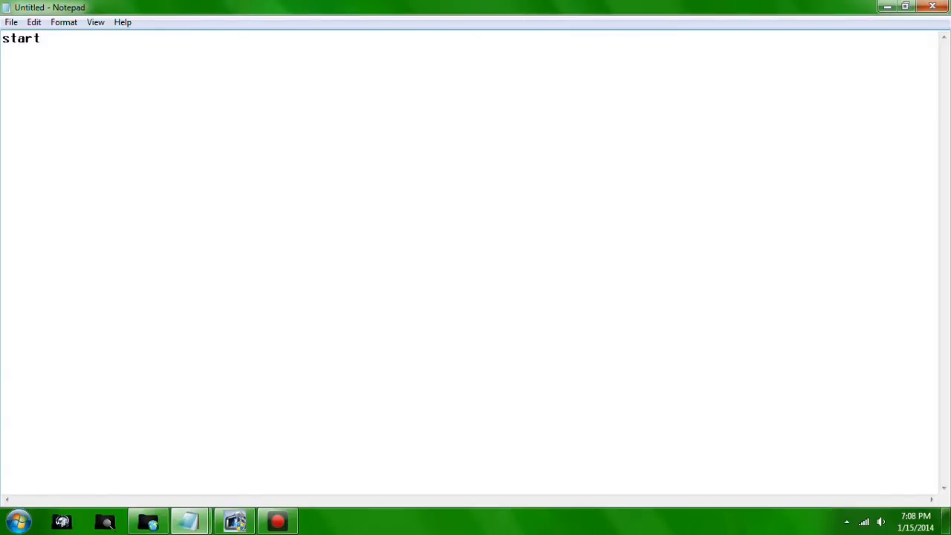
type("h")
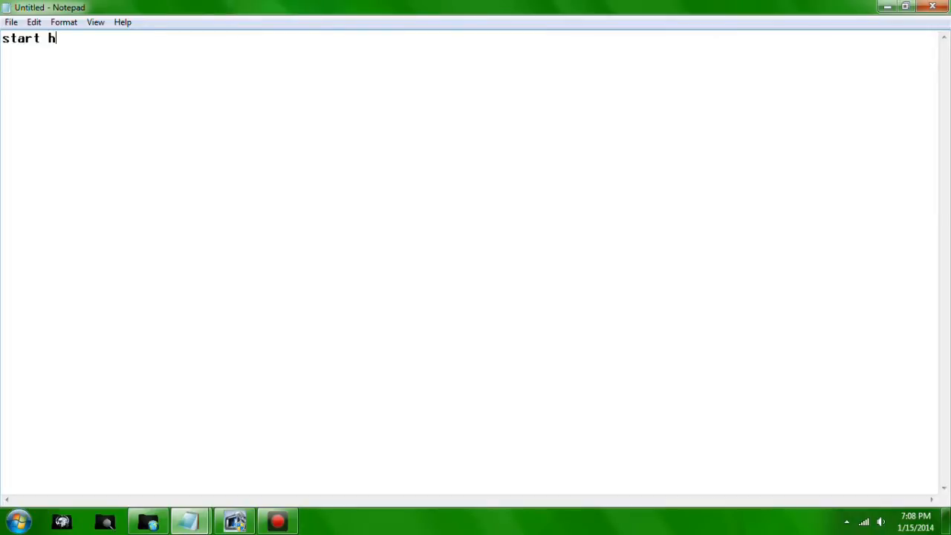
type("www")
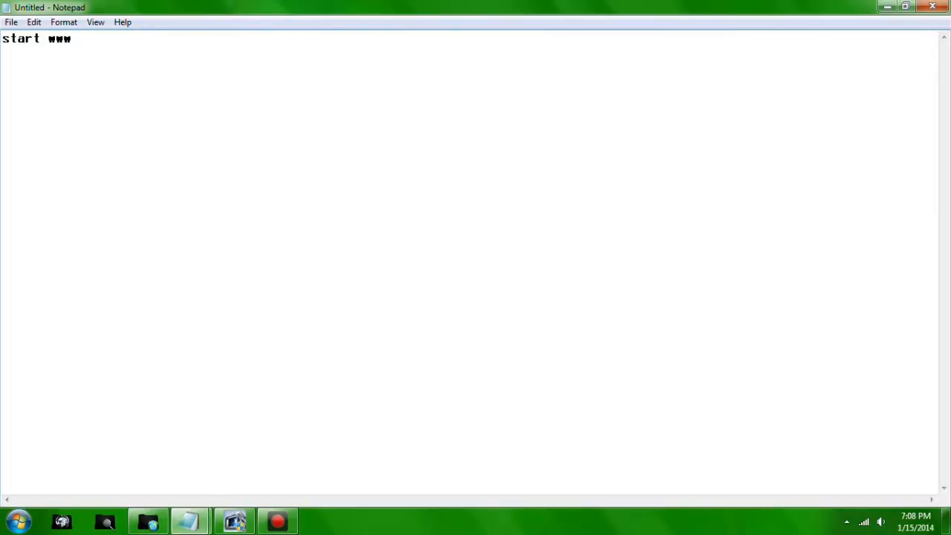
type("http:")
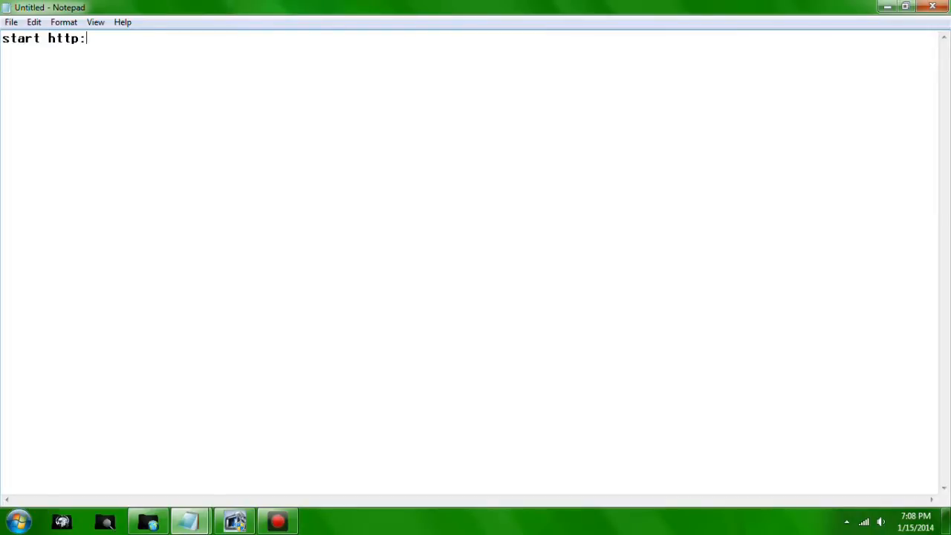
type("//www.")
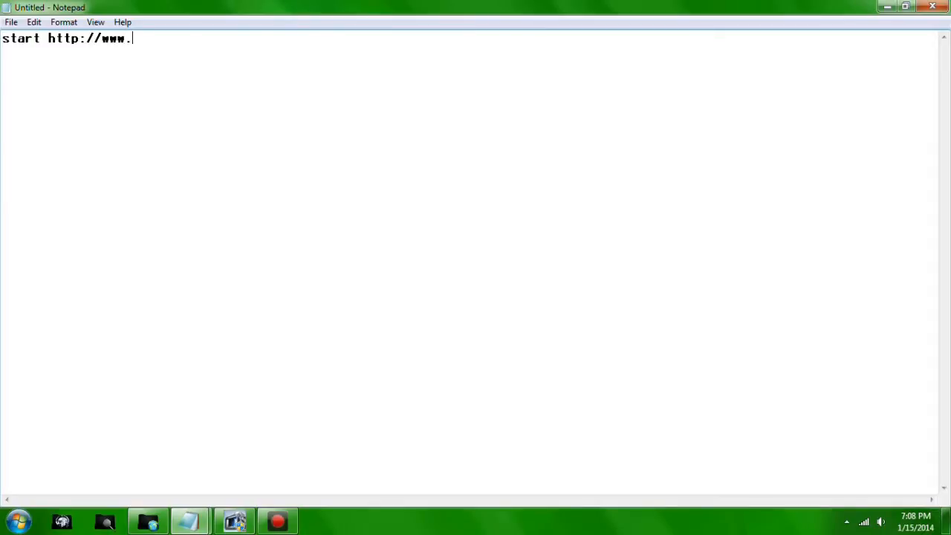
type("google.com")
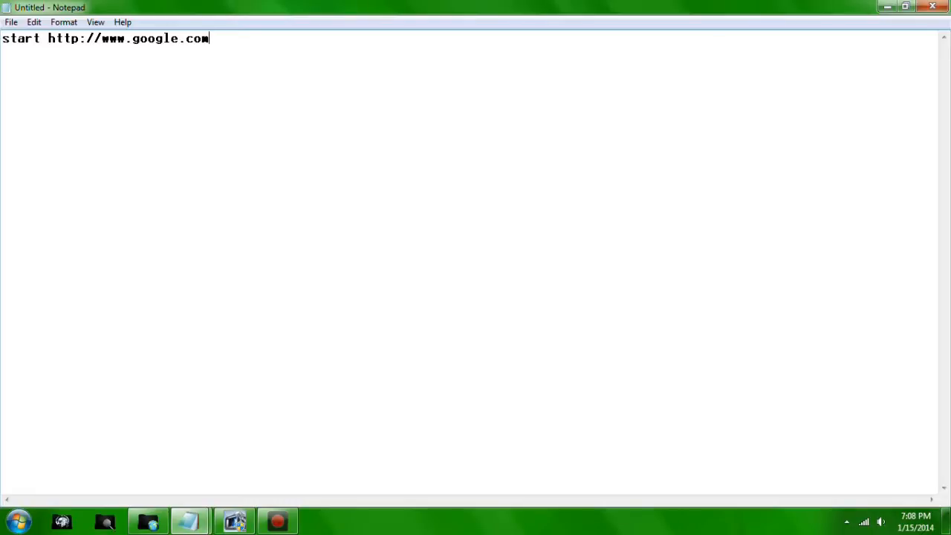
left_click(11, 21)
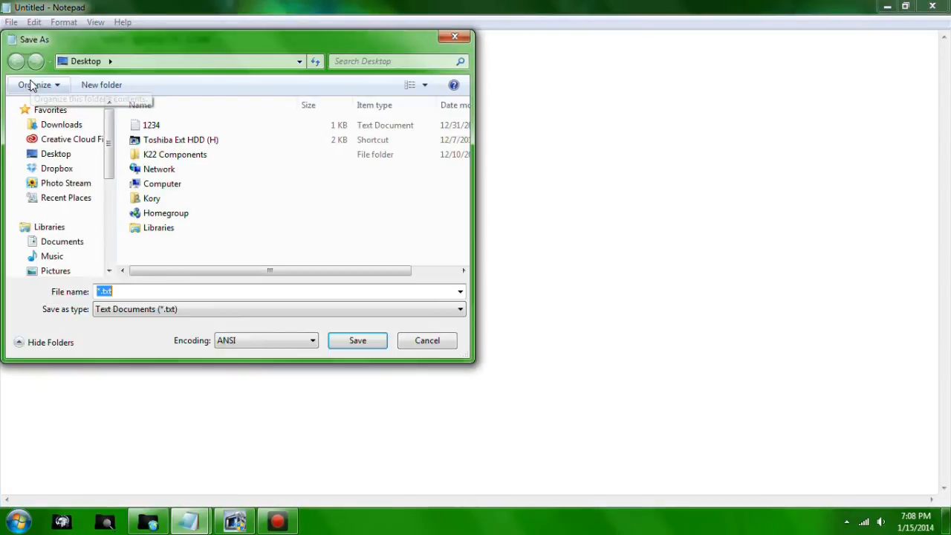
Save the document to the Desktop as 'Google URL.bat' with file type set to All Files.
left_click(459, 309)
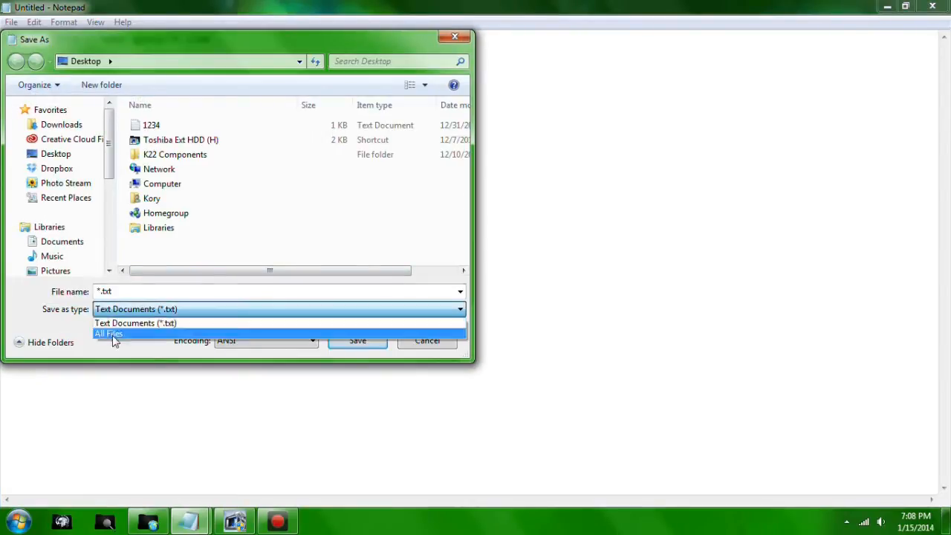
left_click(109, 333)
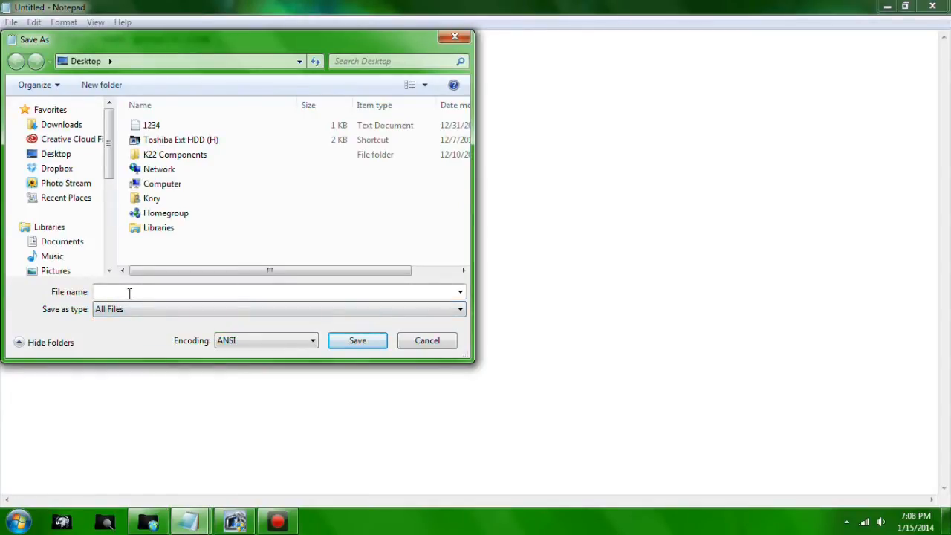
type("G")
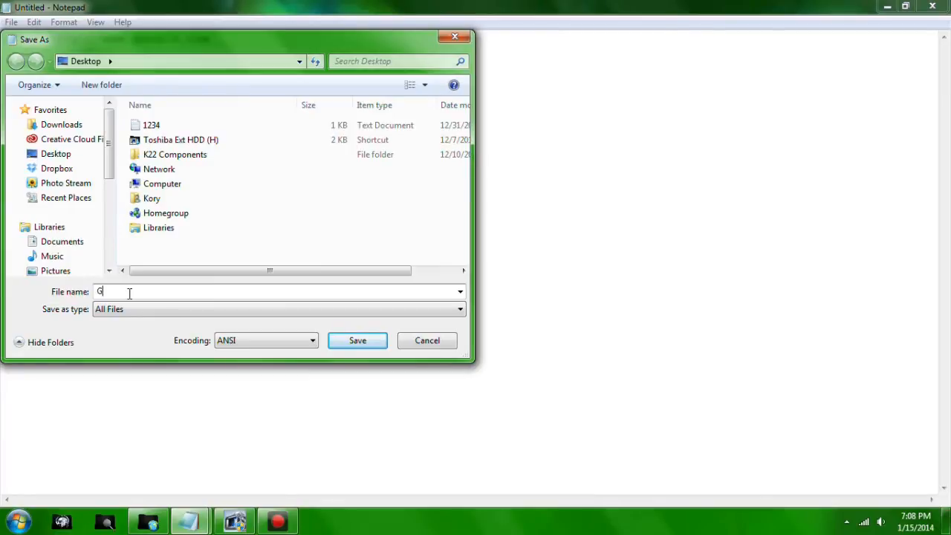
type("oogle")
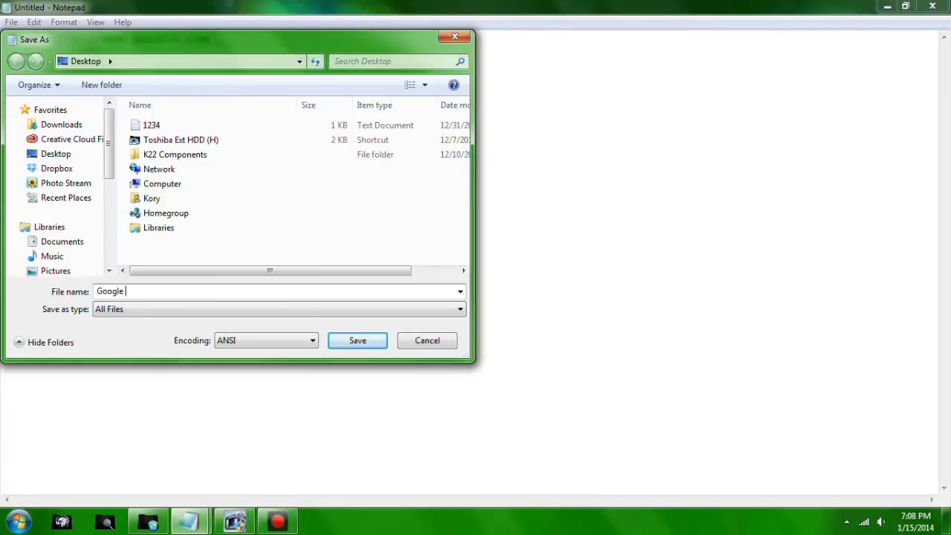
type("URL")
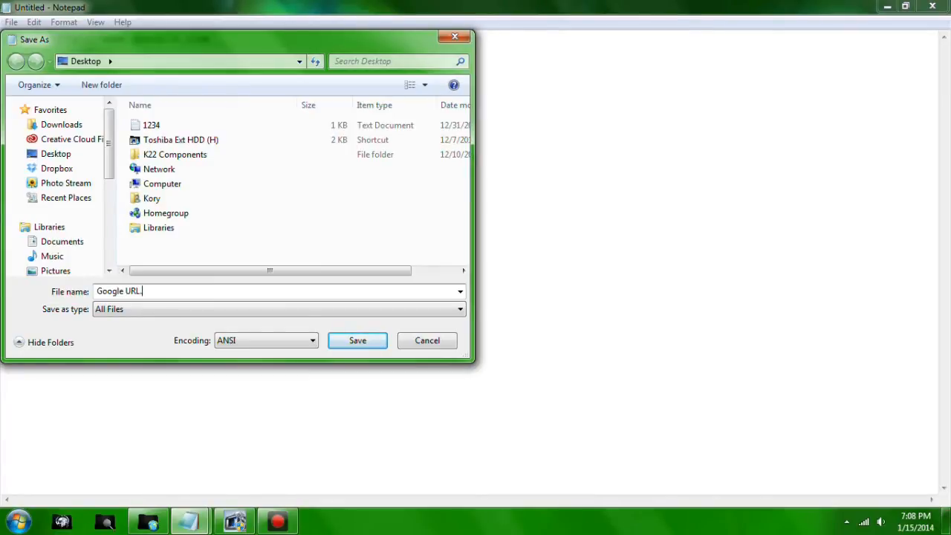
type(".bat")
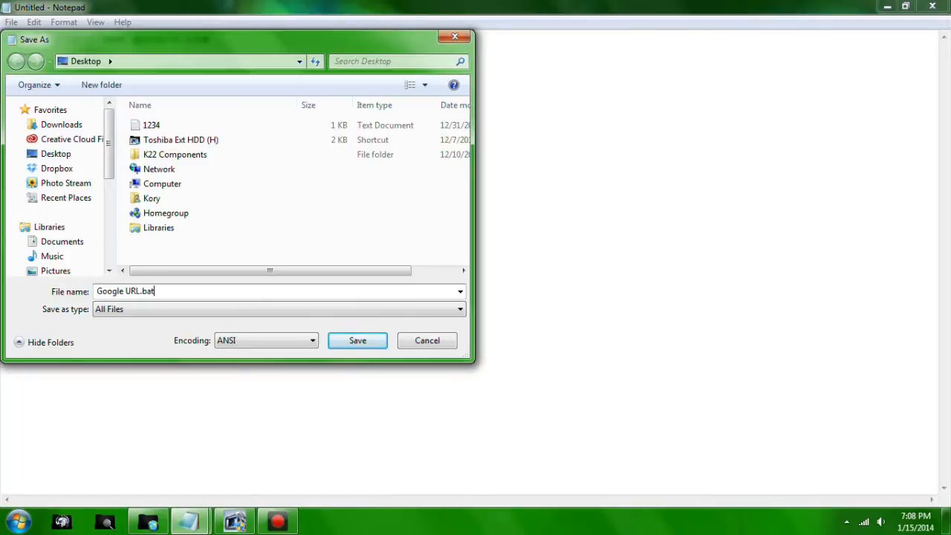
left_click(357, 340)
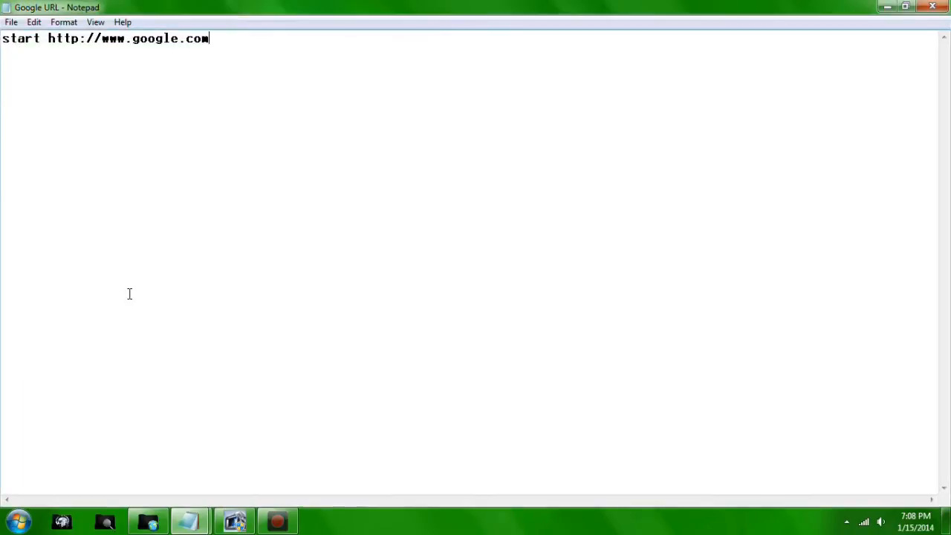
Close Notepad, run Google URL.bat from the desktop, dismiss the error and close the leftover cmd window.
left_click(904, 7)
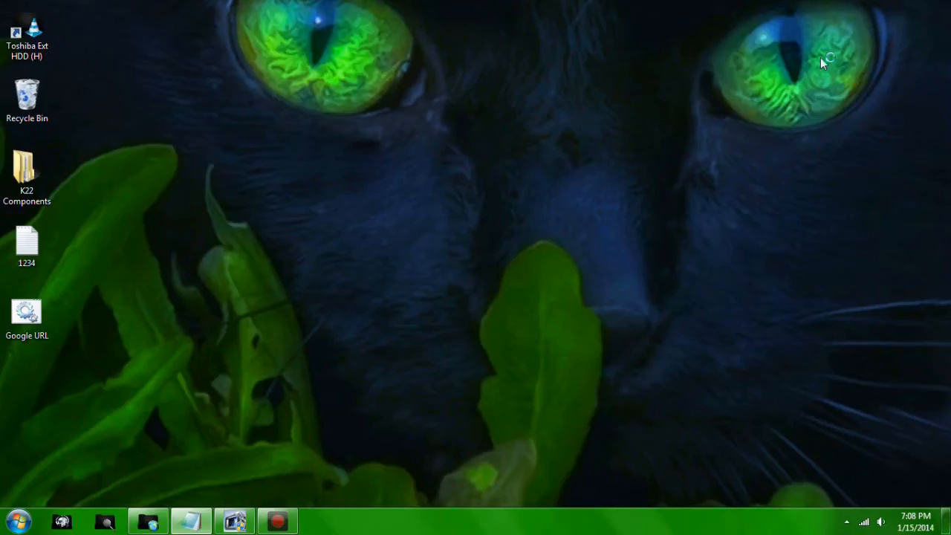
left_click(27, 312)
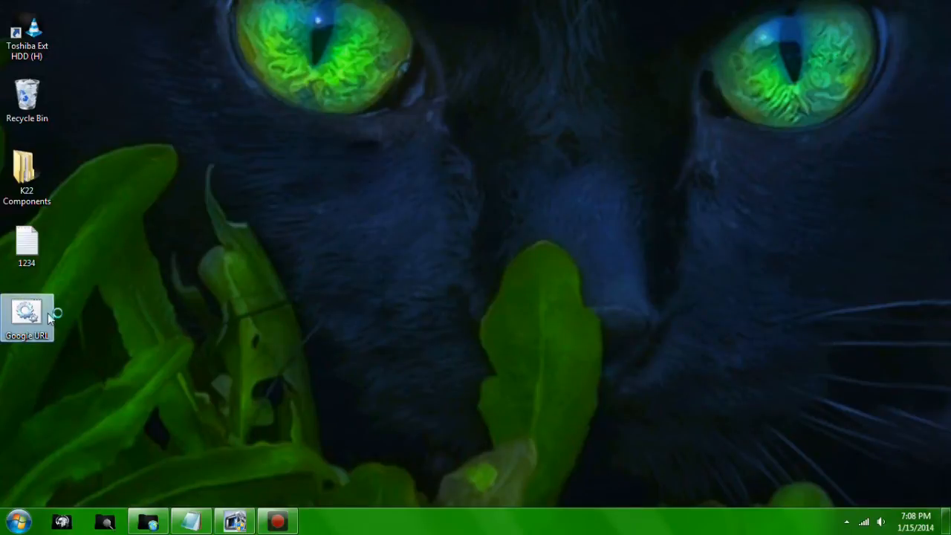
double_click(27, 315)
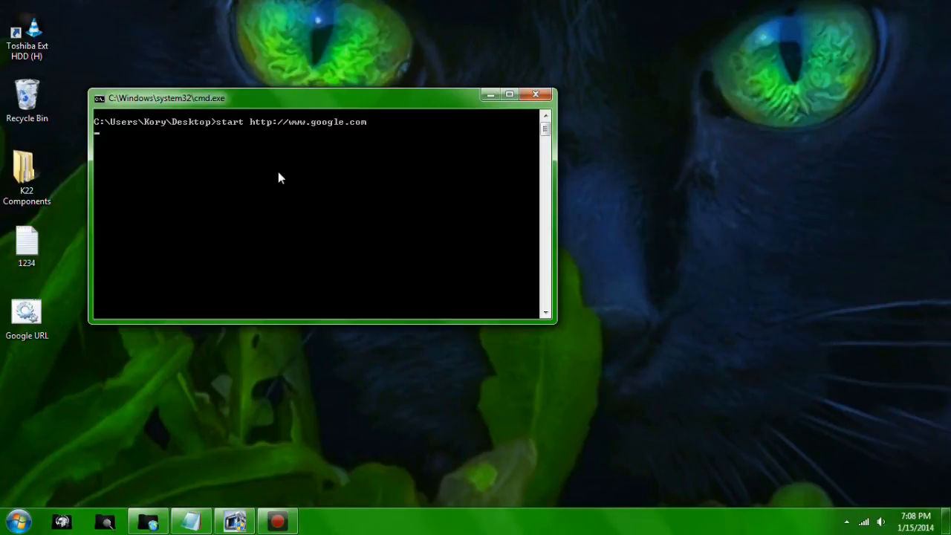
mouse_move(352, 145)
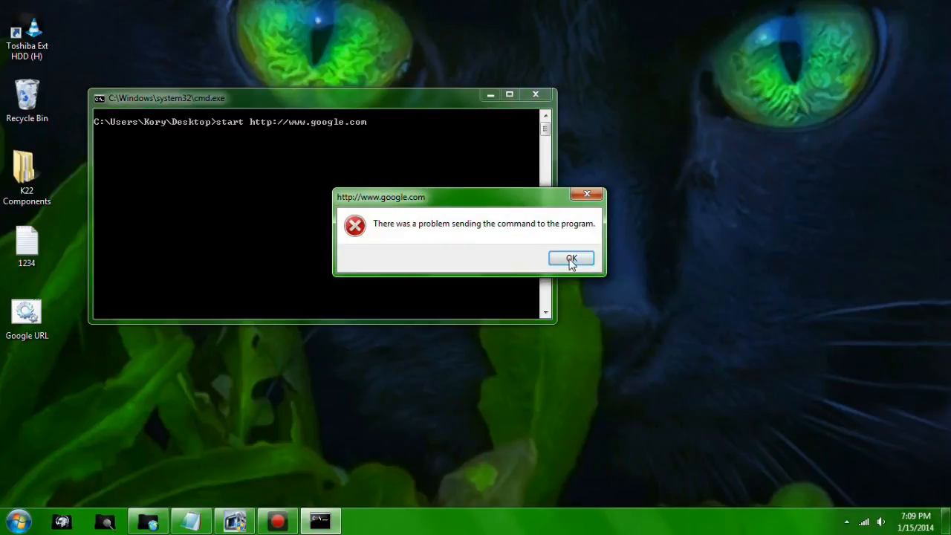
left_click(571, 258)
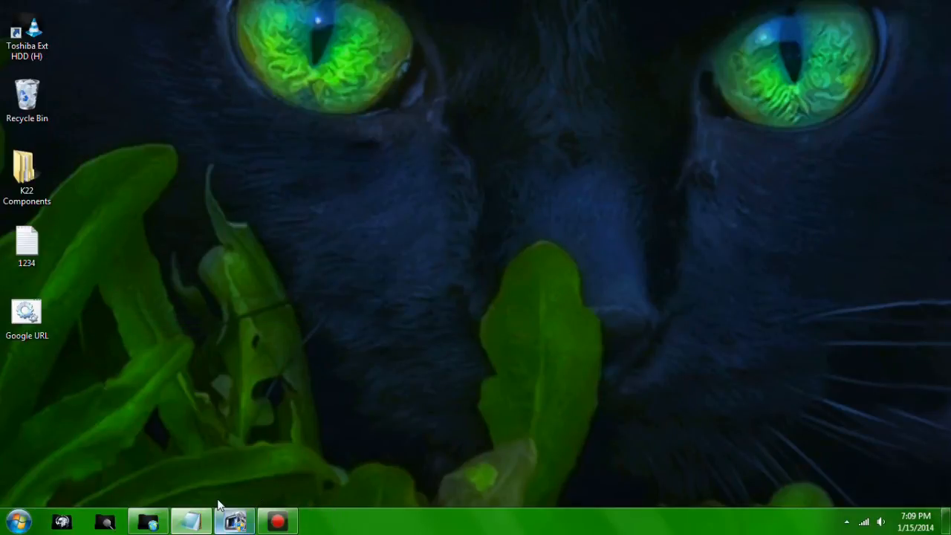
left_click(14, 519)
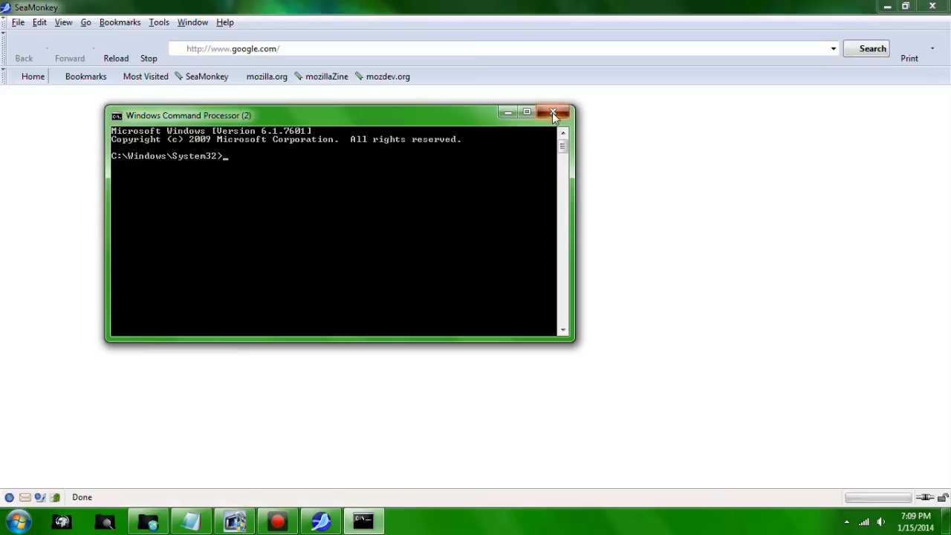
left_click(553, 113)
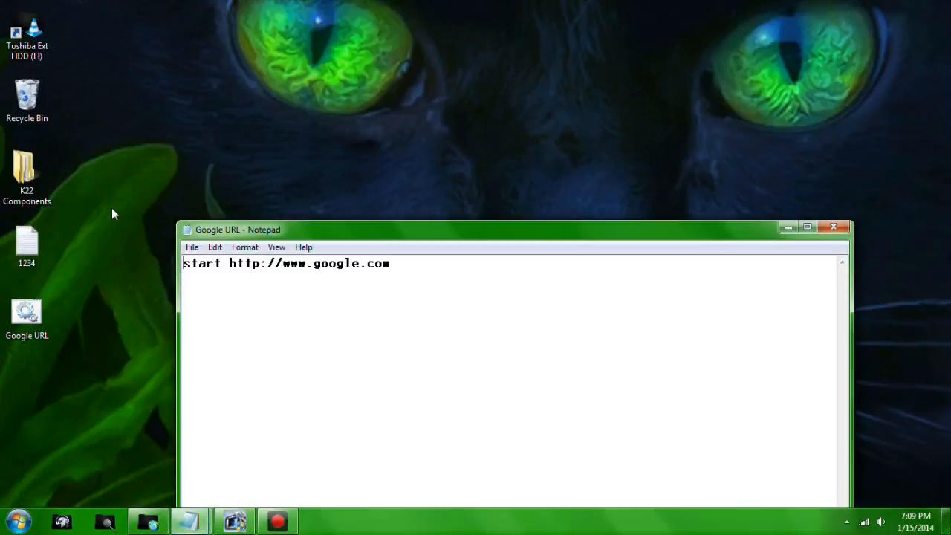
Replace 'google' with 'facebook' in the batch file's URL and close Notepad.
left_click_drag(229, 263, 389, 263)
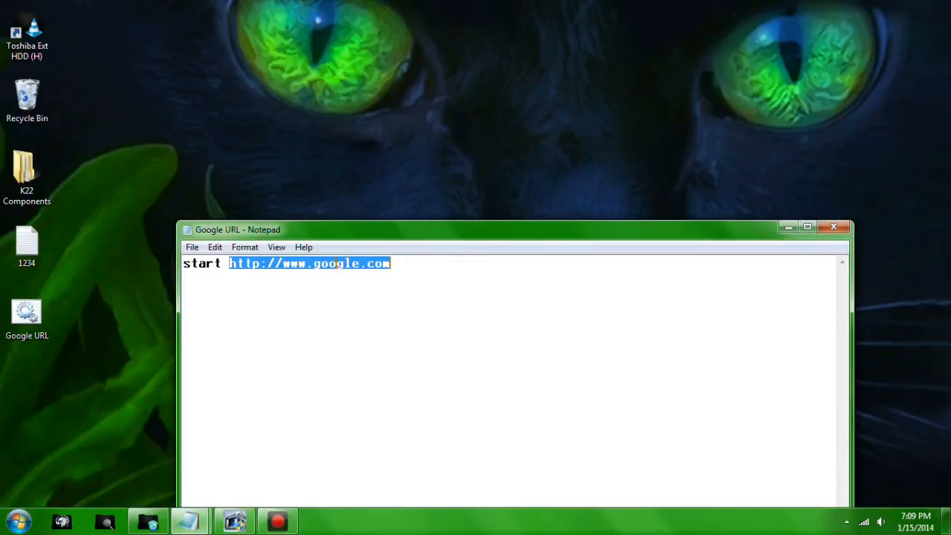
double_click(339, 263)
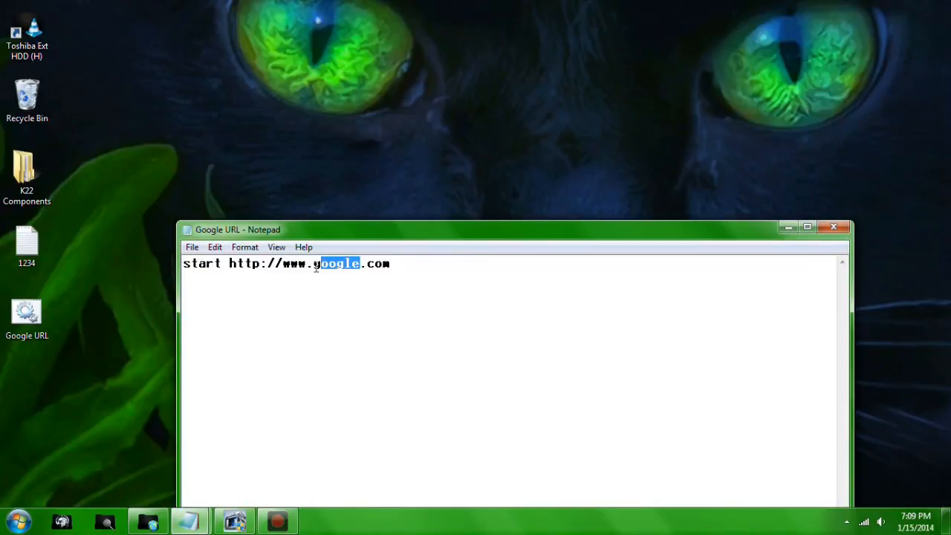
type("facebook")
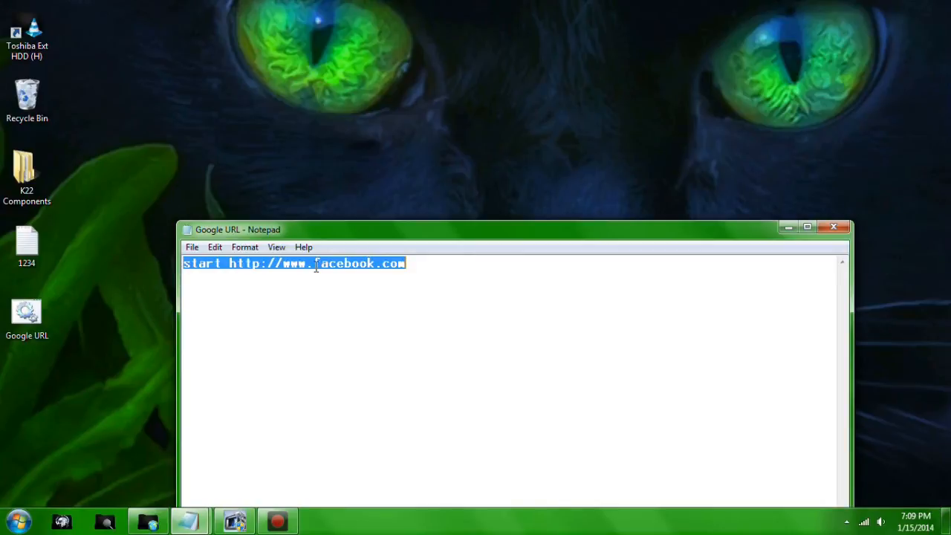
left_click(833, 226)
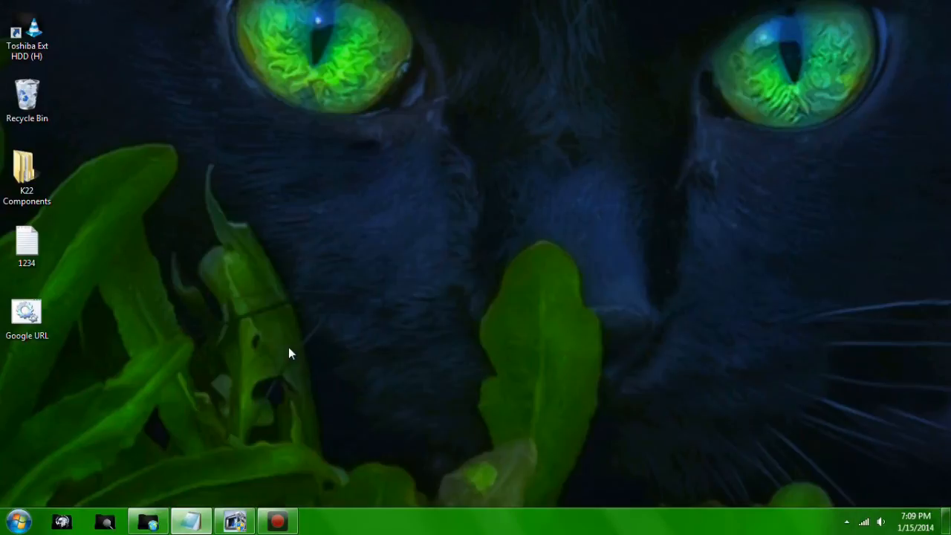
Run the edited Google URL.bat from the desktop and dismiss the command error.
left_click(27, 316)
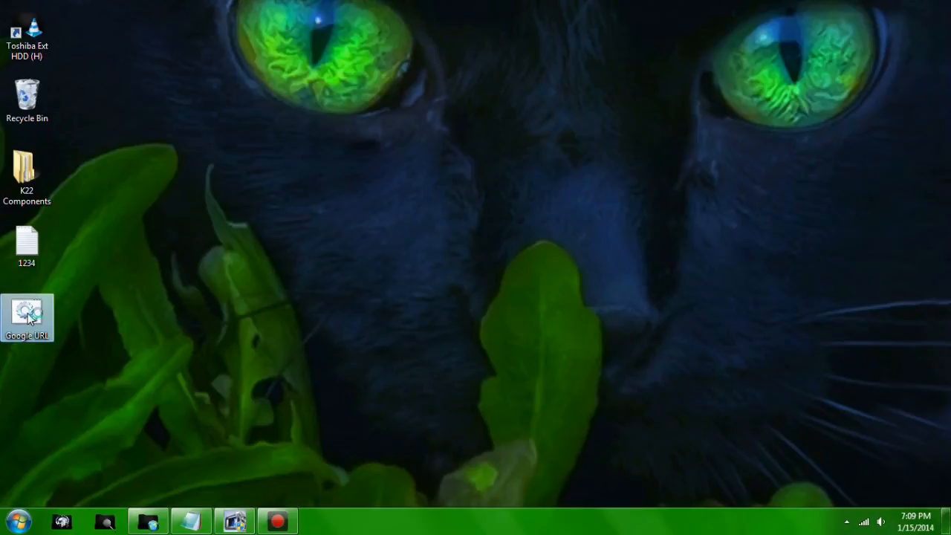
double_click(27, 318)
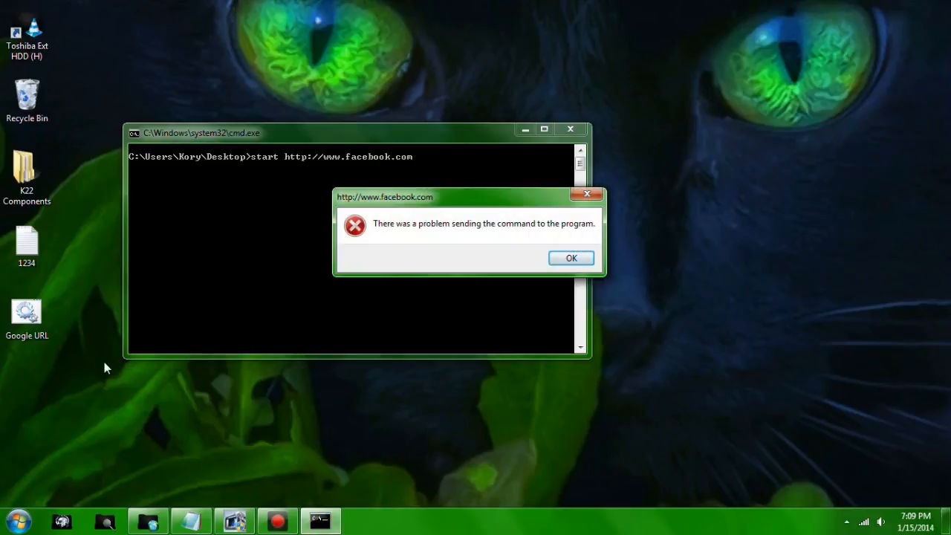
left_click(571, 257)
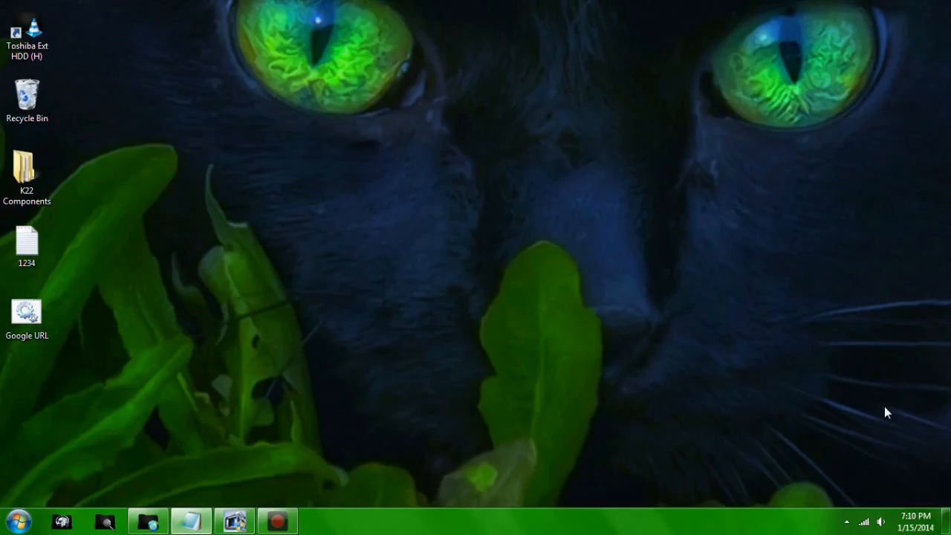
left_click(278, 520)
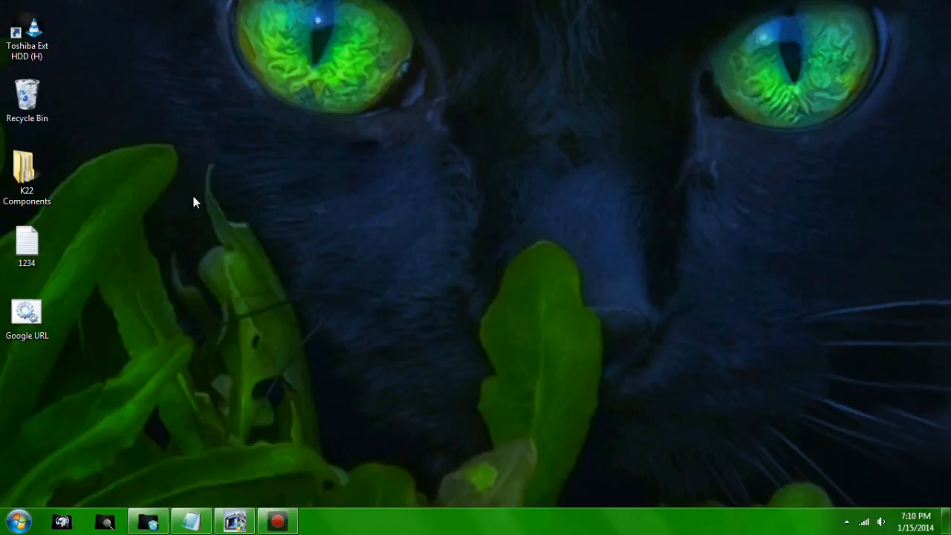
mouse_move(241, 315)
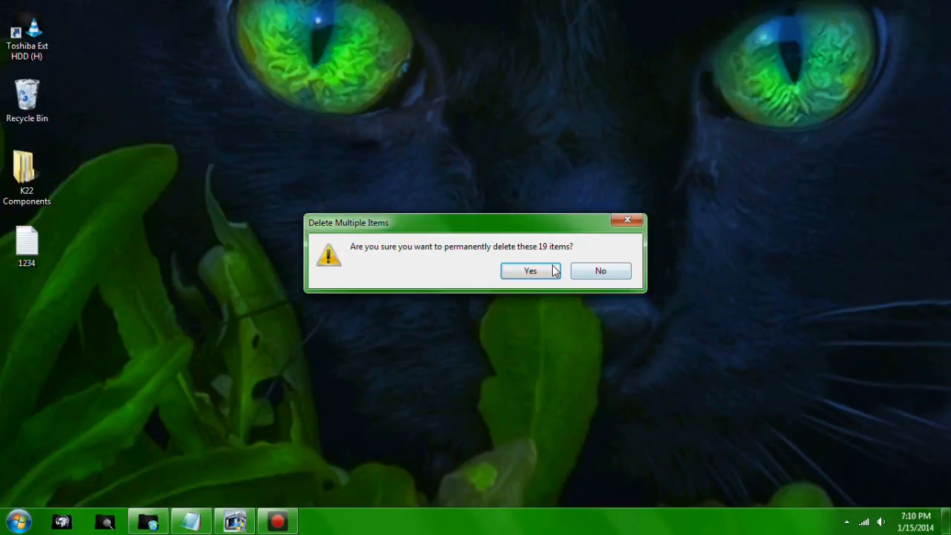
Confirm permanently deleting the 19 items from the Recycle Bin.
left_click(530, 271)
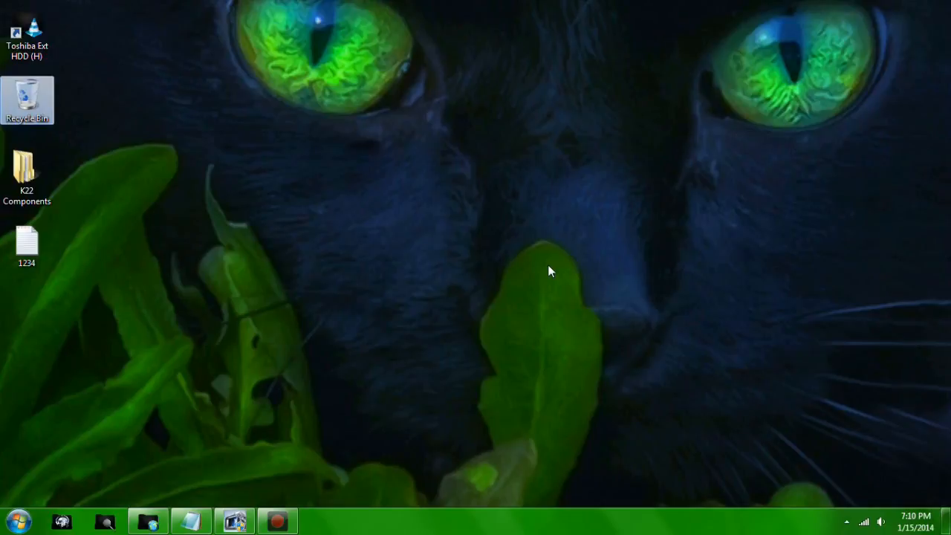
mouse_move(416, 386)
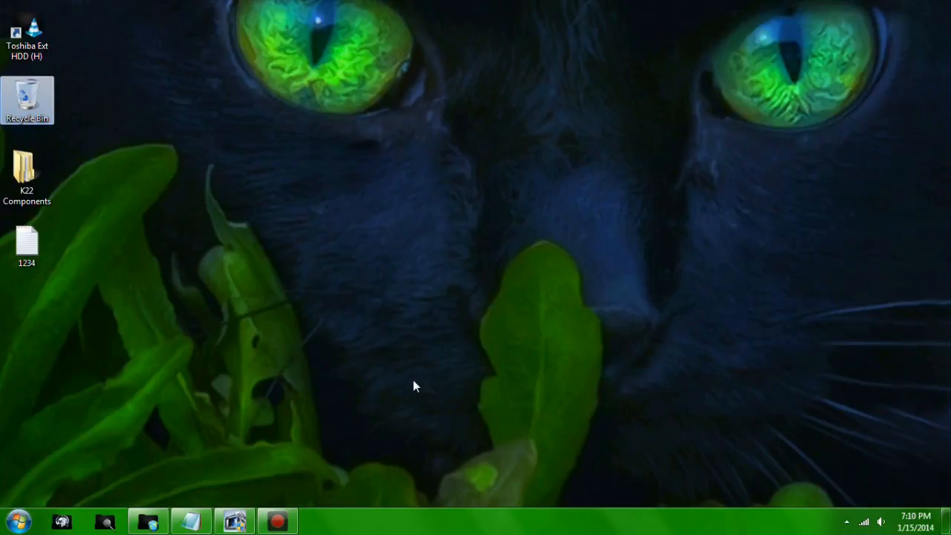